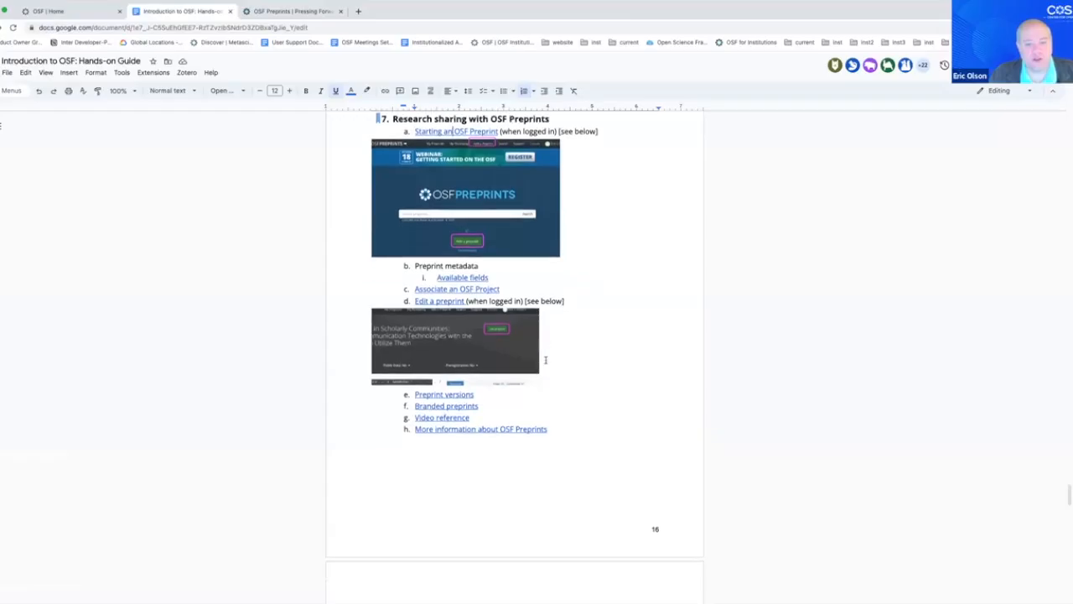
Scroll the guide to section 8, 'Create relationships across OSF content', and its Connected resources screenshots
scroll(down, 3)
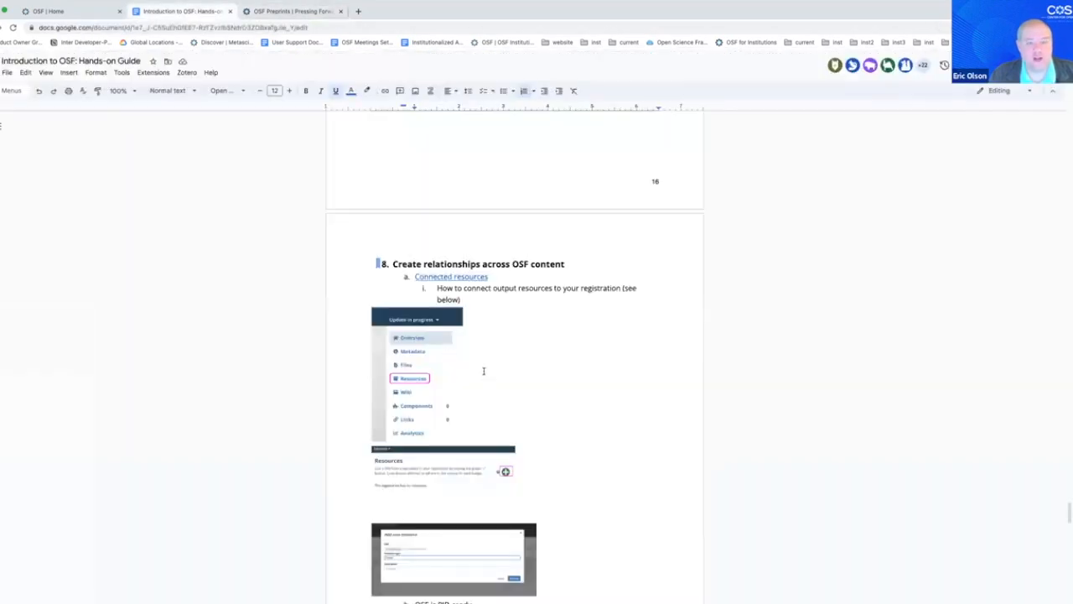
scroll(up, 3)
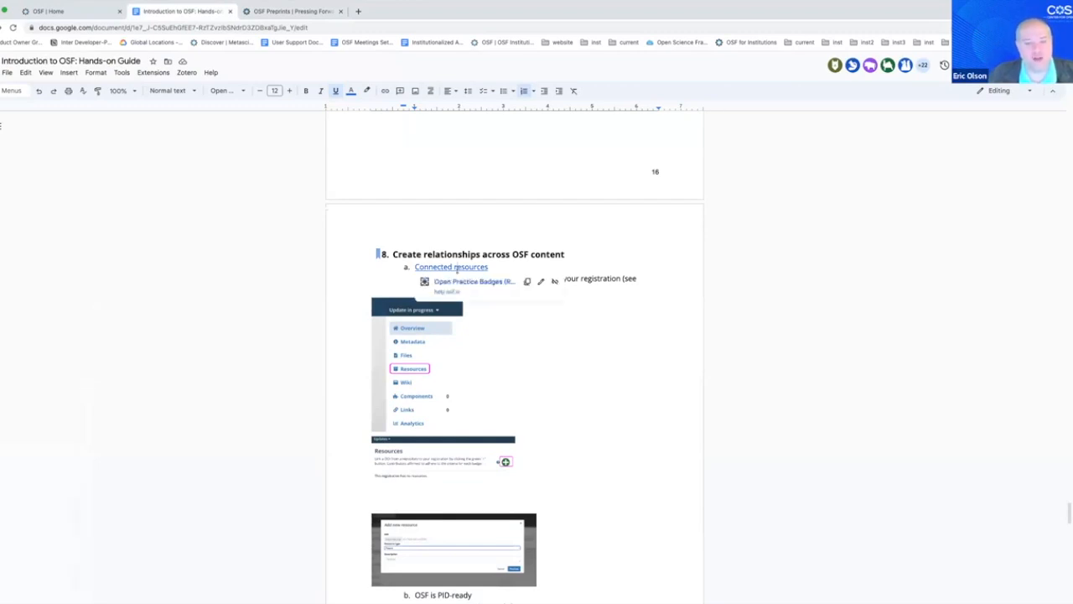
mouse_move(461, 281)
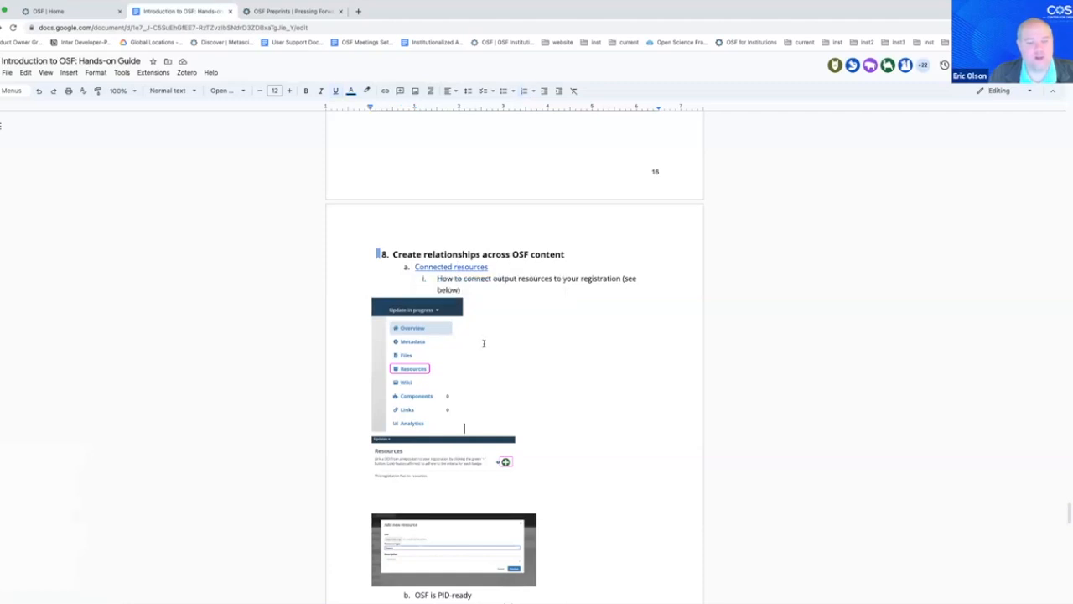
scroll(down, 3)
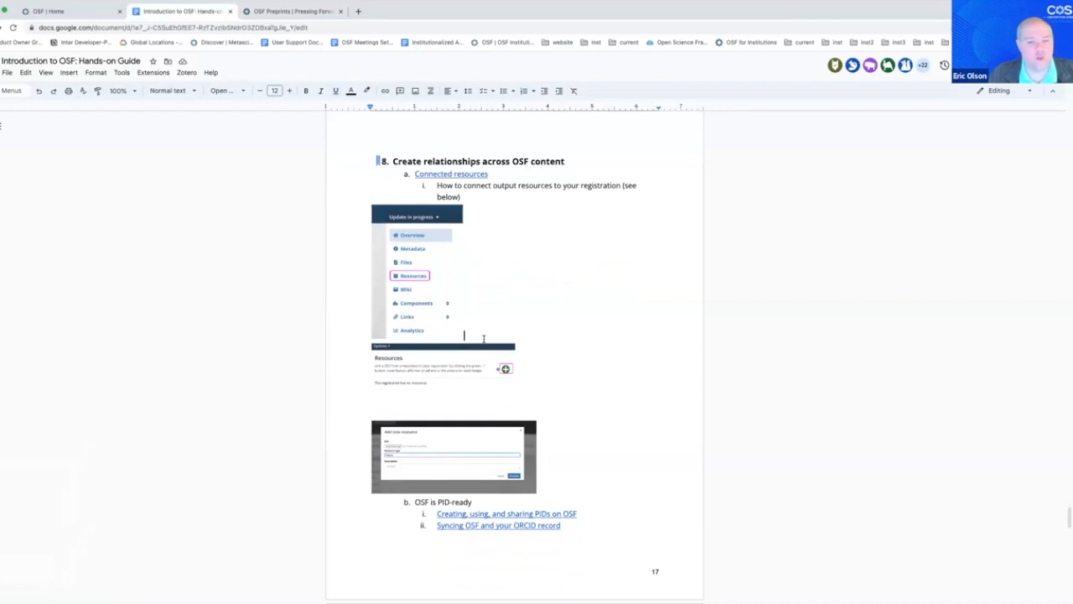
mouse_move(439, 269)
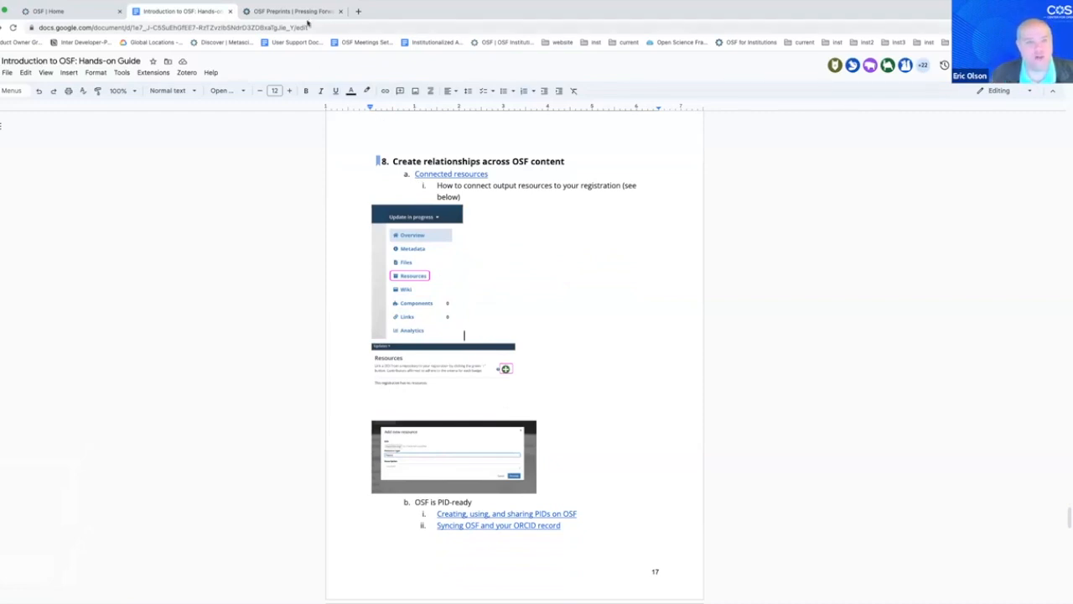
Go to osf.io/scayl in the third tab and open the Many Labs replication registration
click(292, 11)
text(sca)
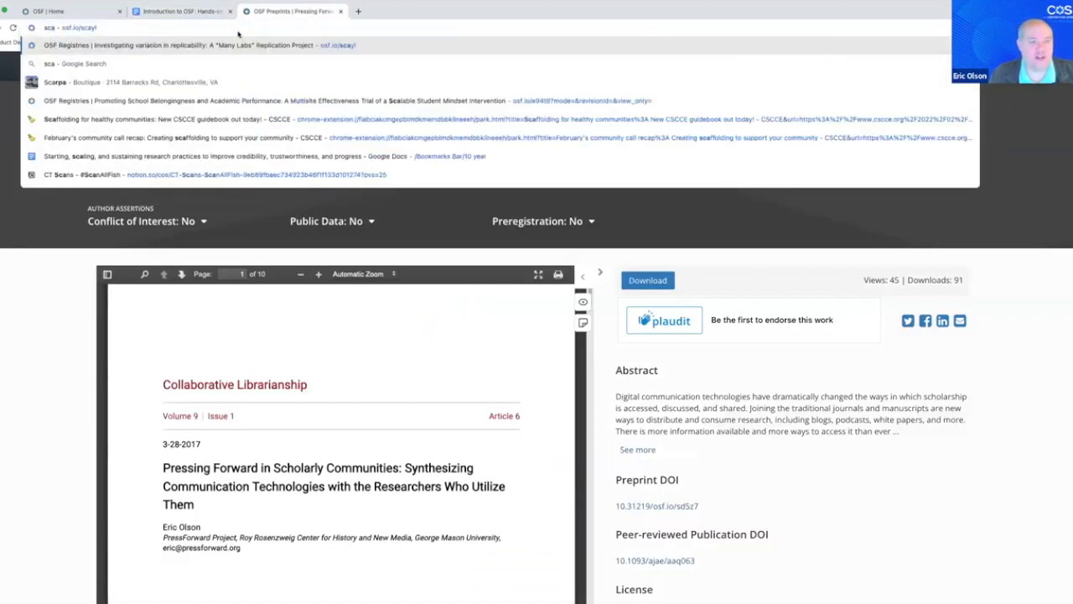
click(185, 44)
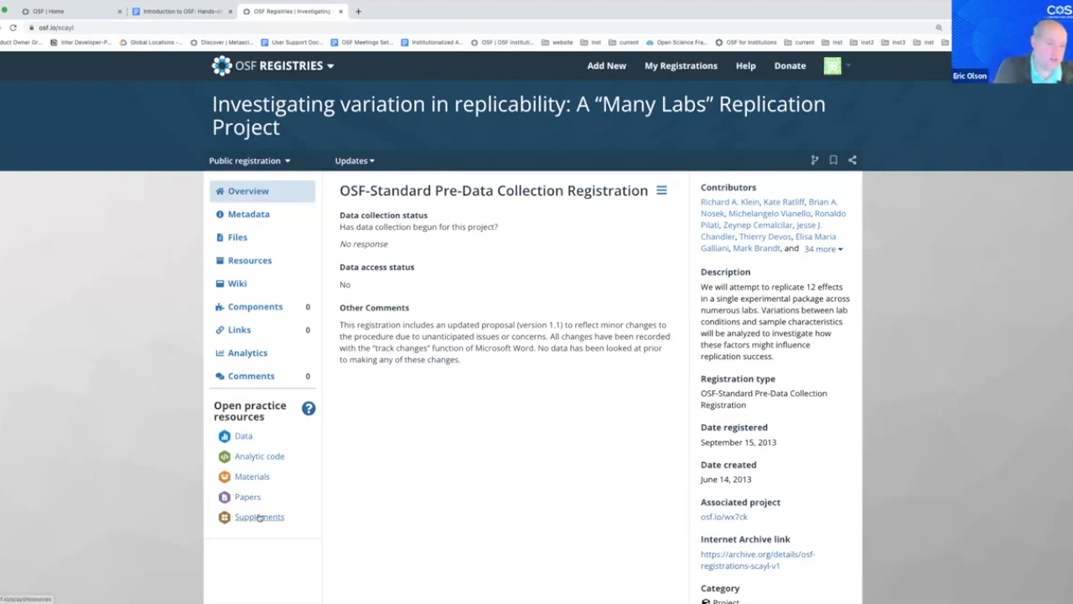
mouse_move(269, 249)
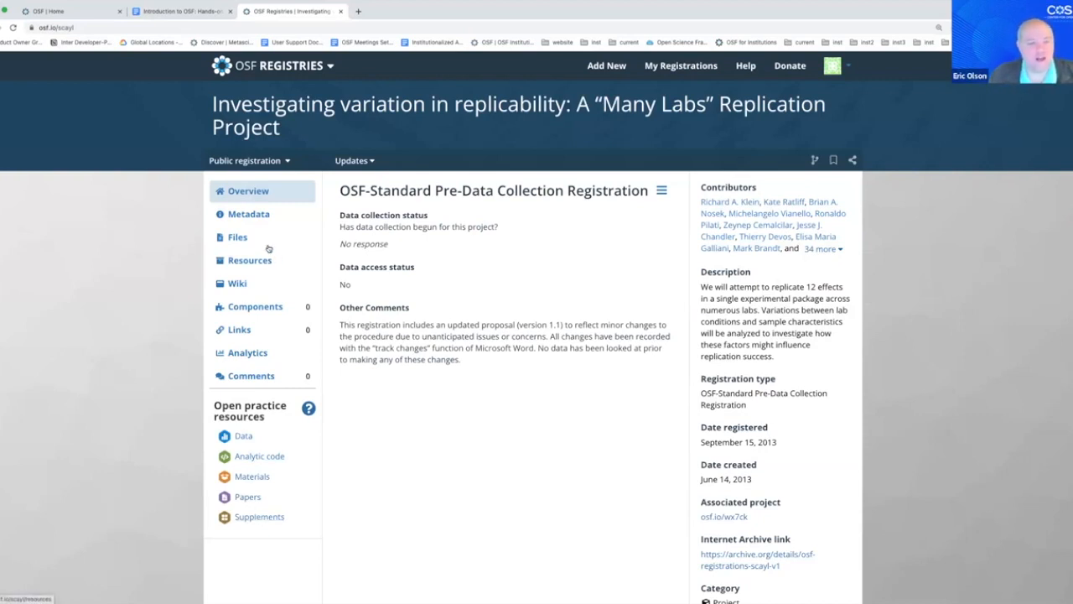
Open the registration's Resources page listing Data, Analytic Code, Materials, Papers and Supplements DOIs
click(249, 260)
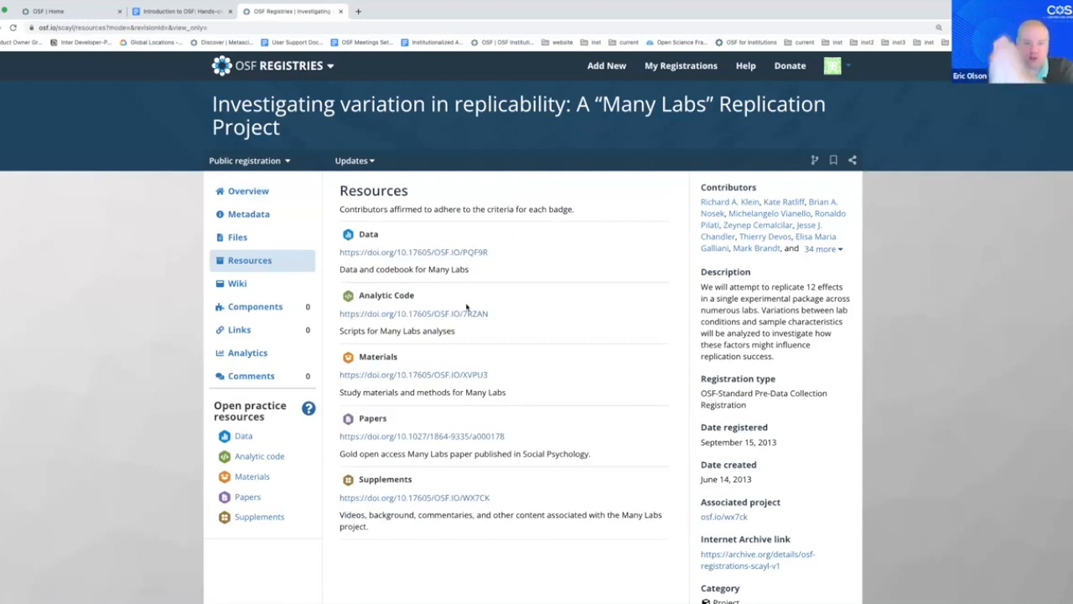
mouse_move(454, 279)
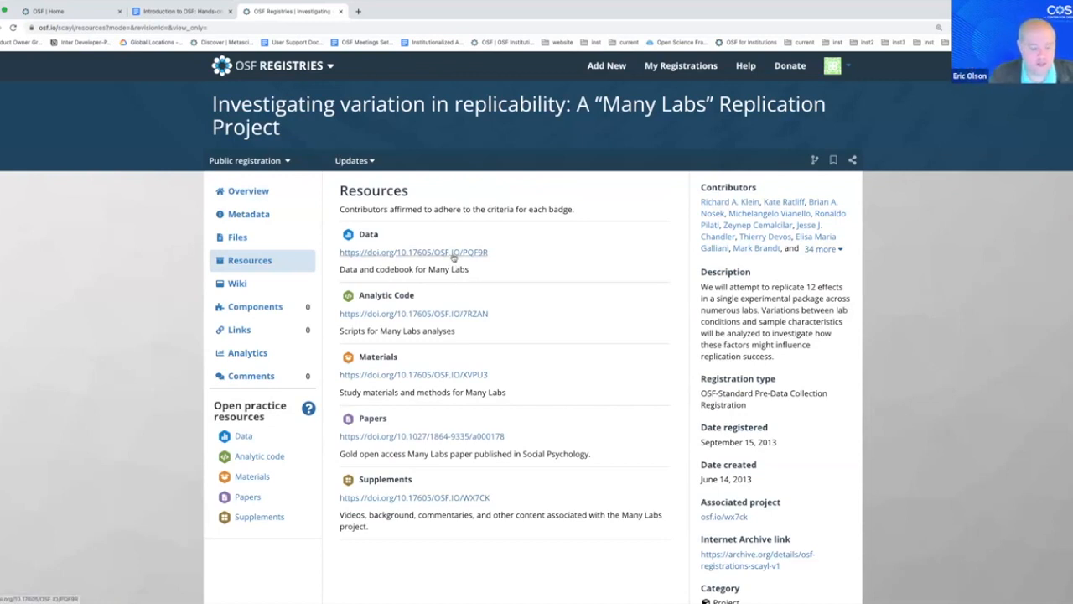
mouse_move(470, 340)
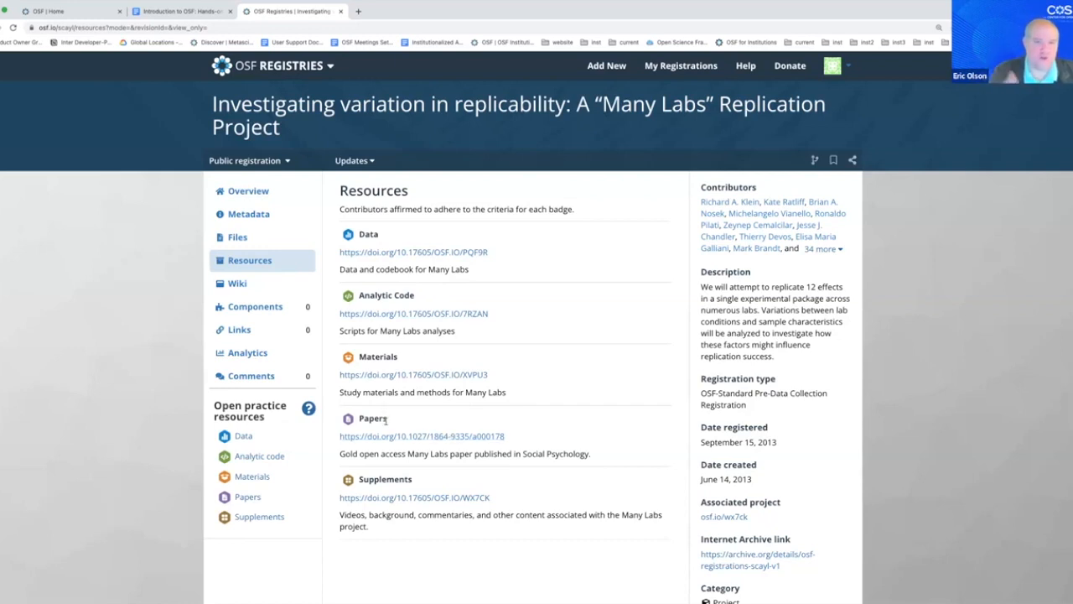
mouse_move(478, 323)
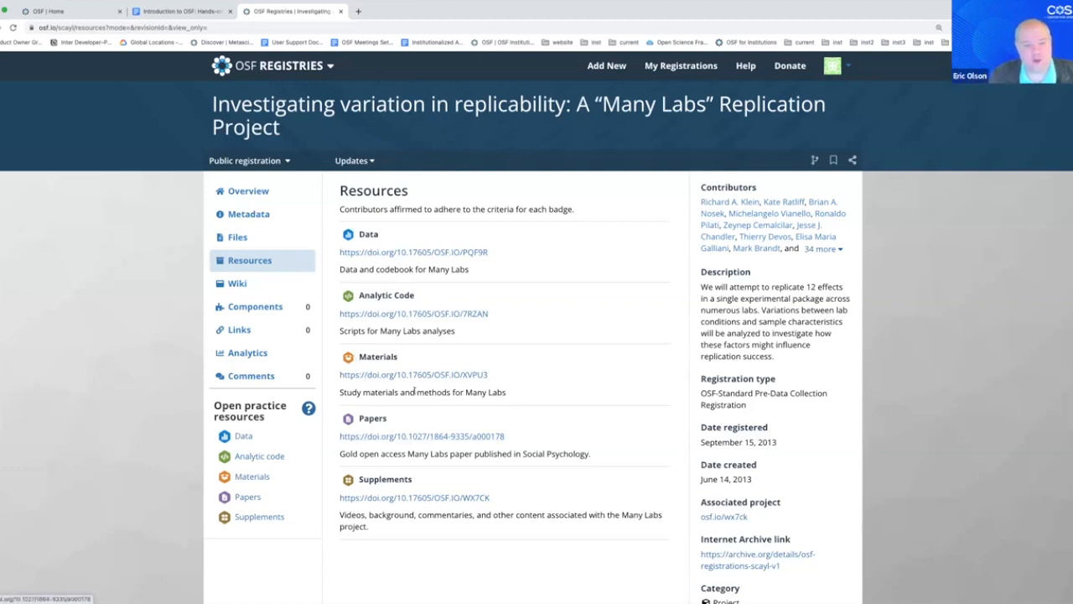
mouse_move(412, 388)
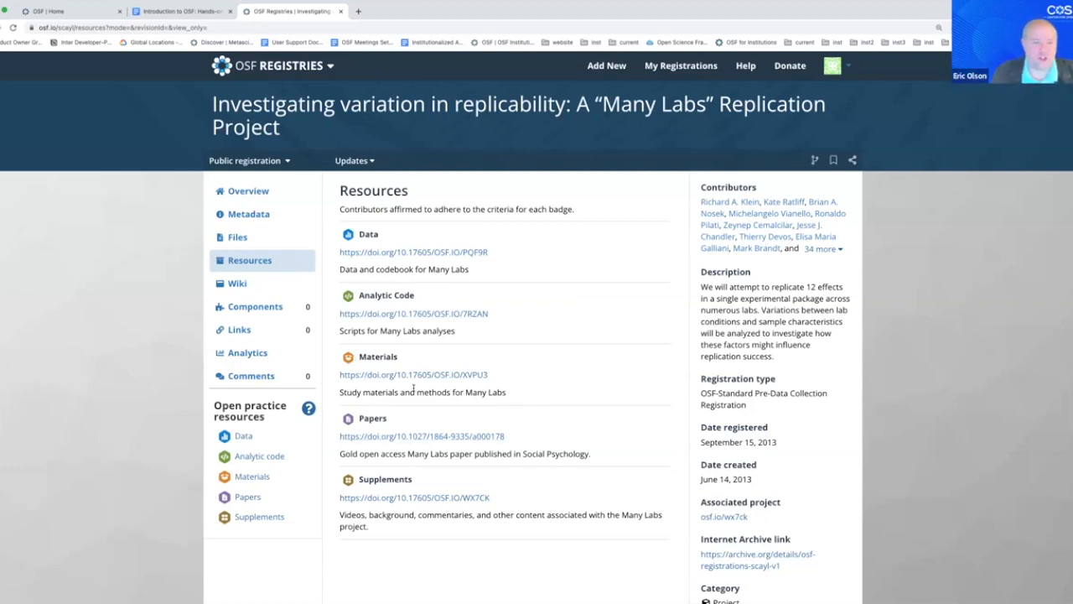
mouse_move(492, 260)
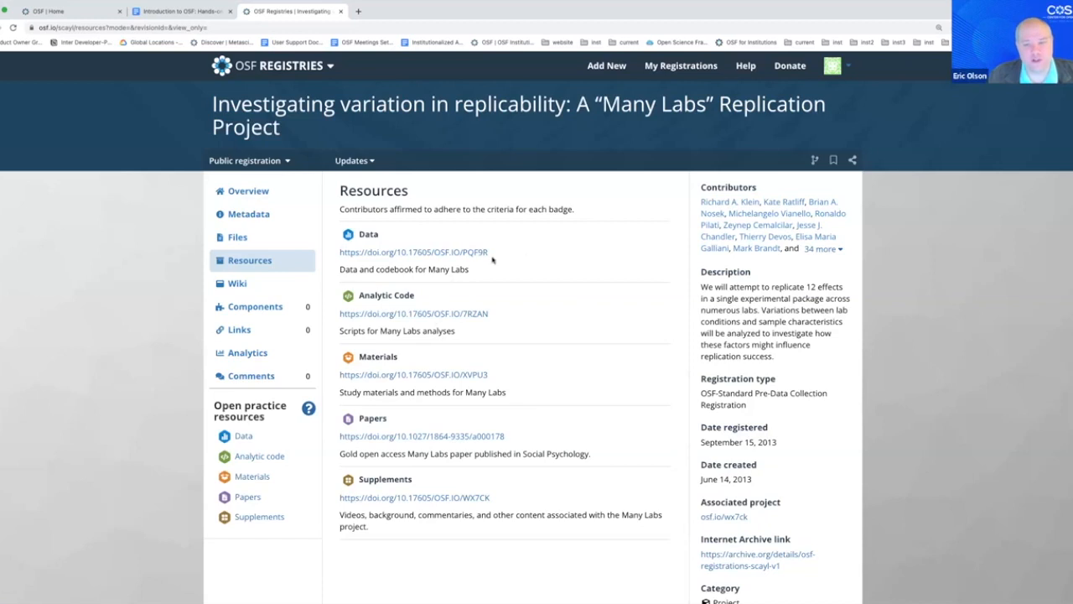
mouse_move(430, 351)
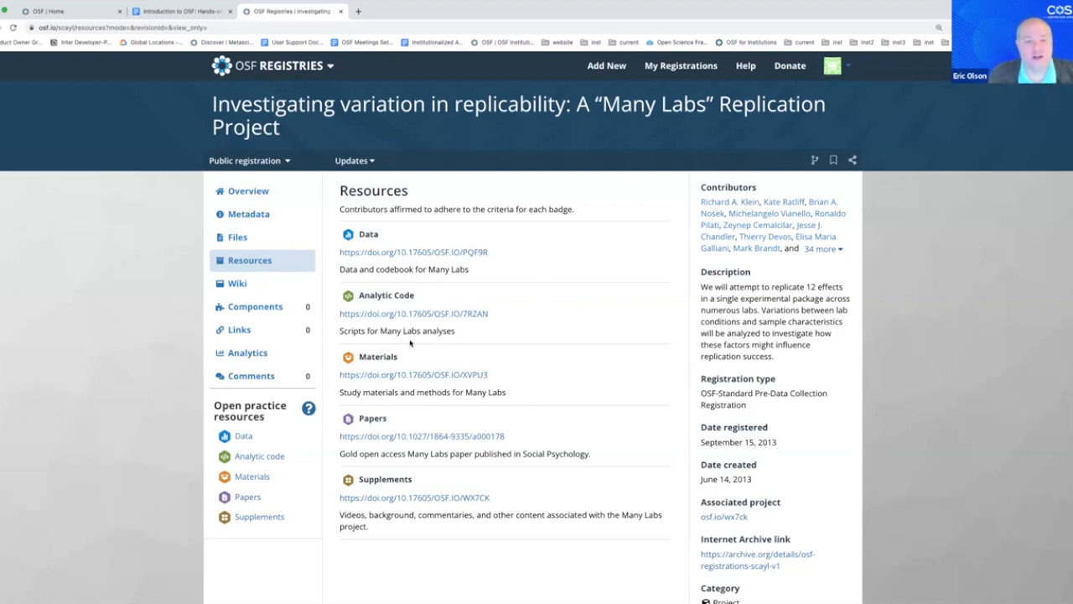
mouse_move(289, 274)
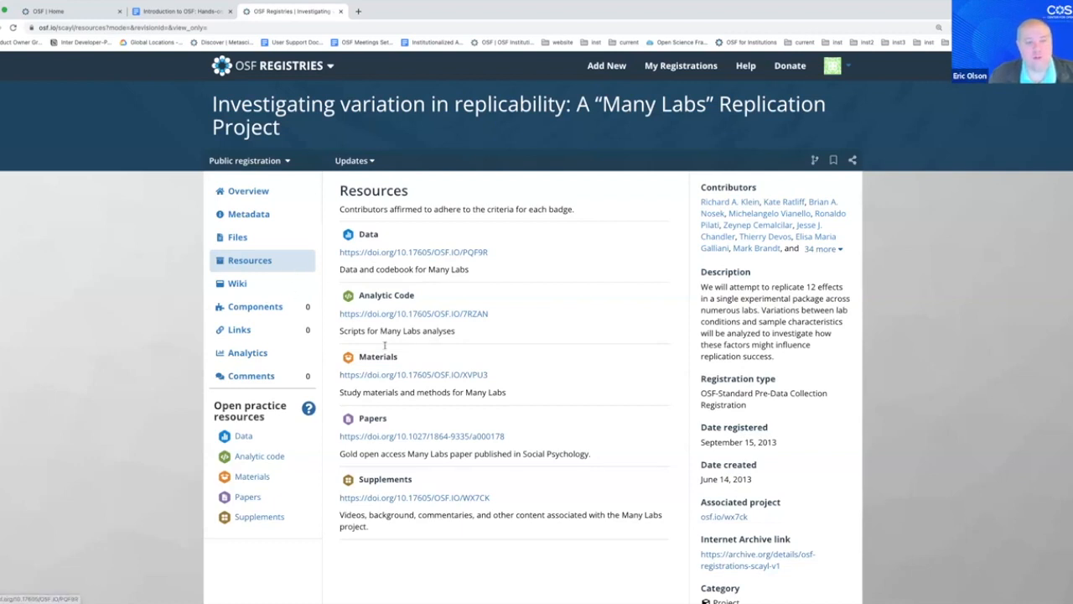
mouse_move(424, 450)
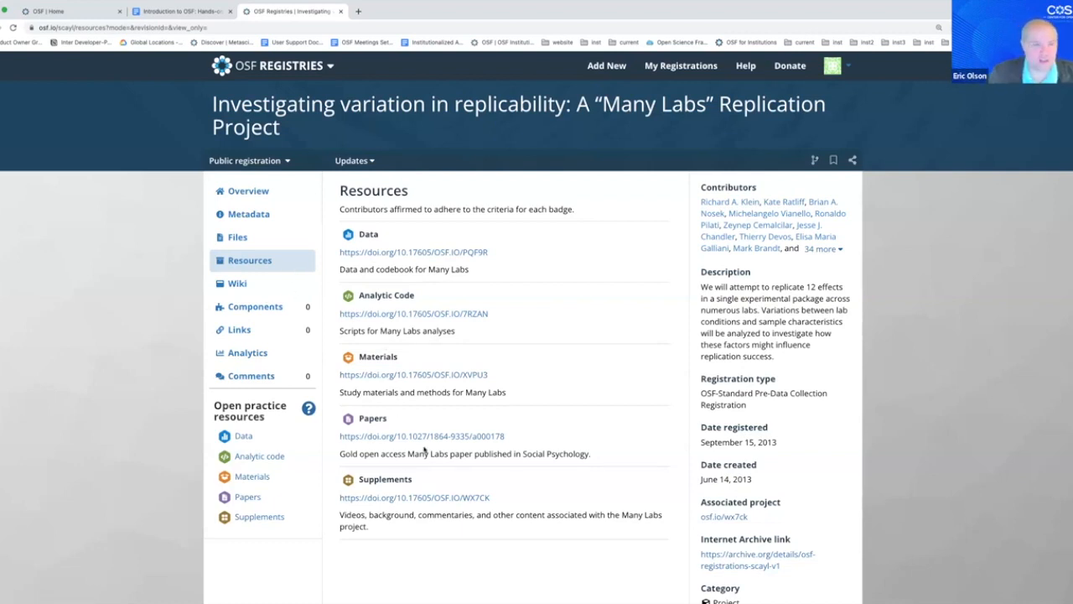
mouse_move(437, 313)
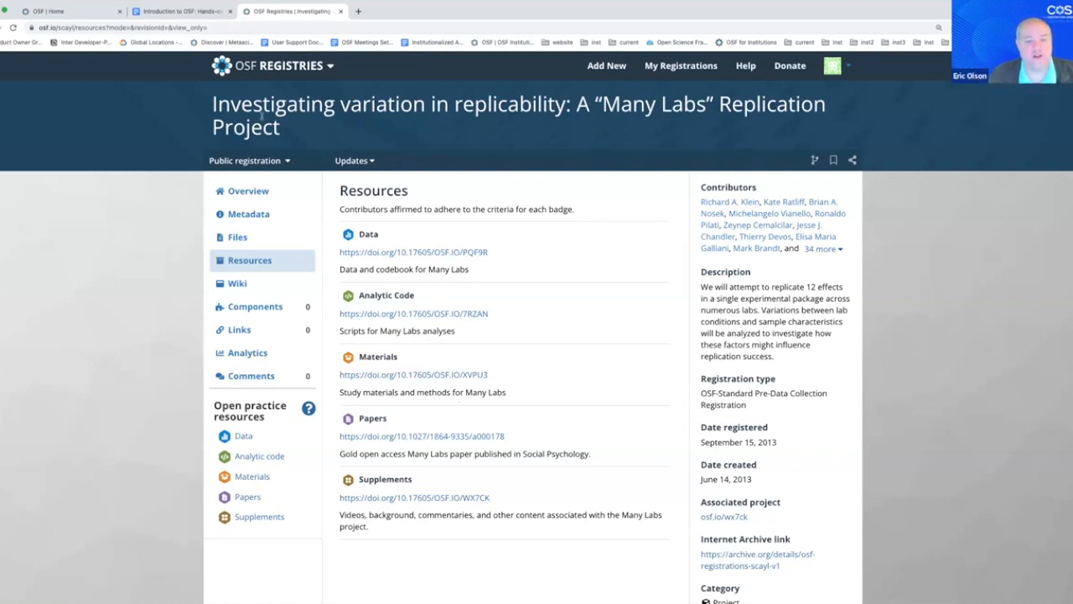
mouse_move(300, 190)
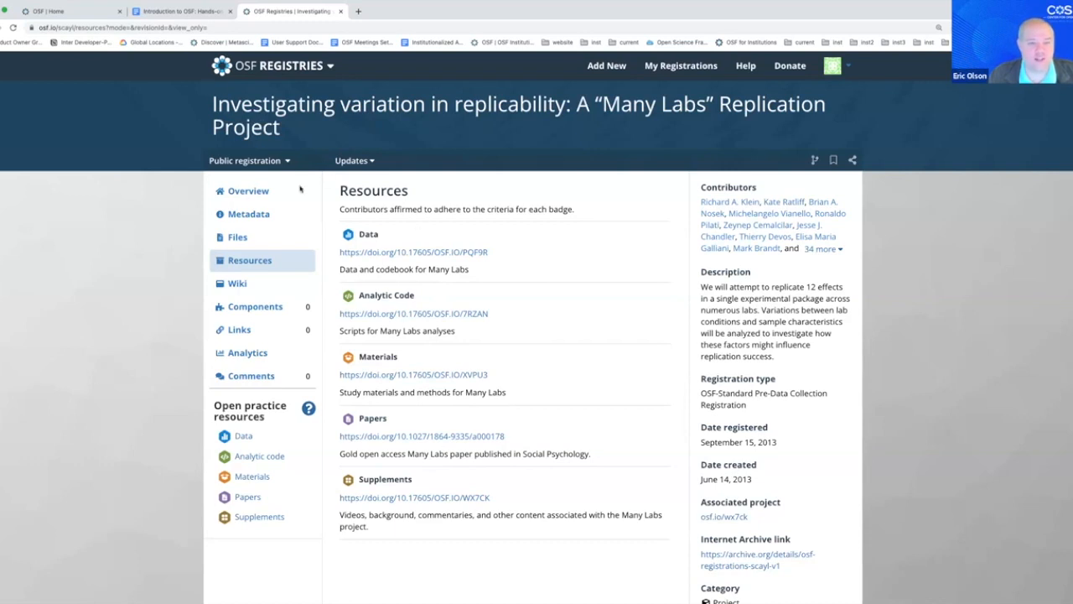
Return to the Hands-on Guide tab and scroll through page 18 to section 9
click(182, 11)
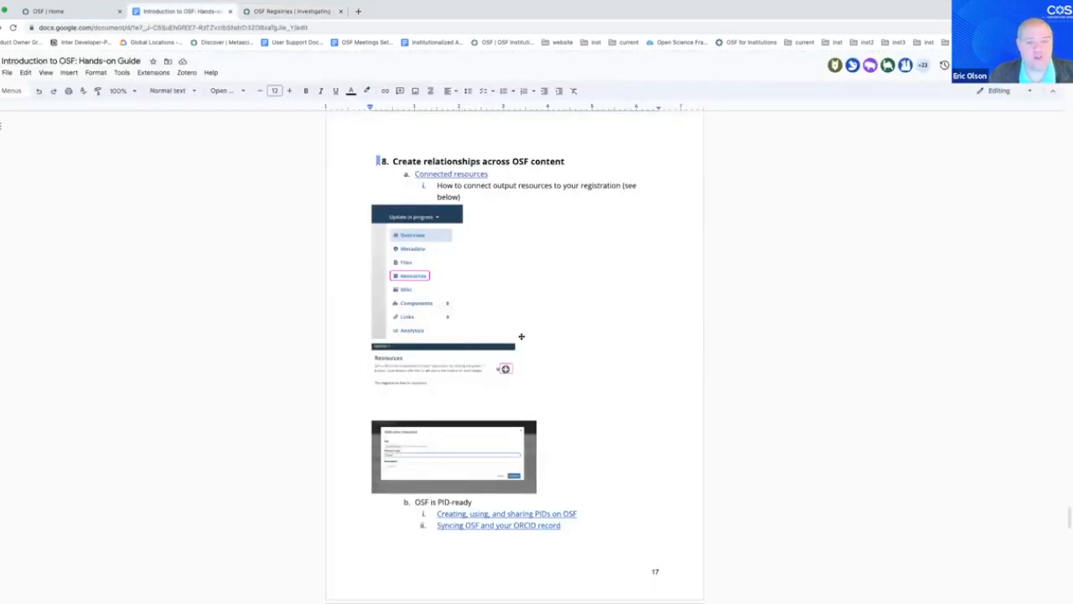
mouse_move(572, 356)
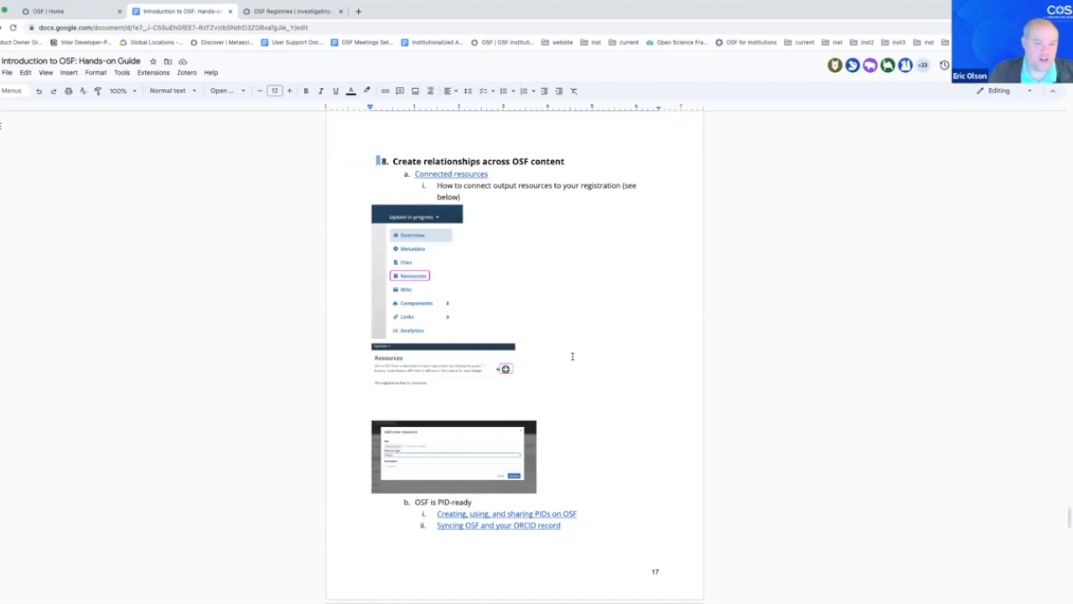
scroll(down, 3)
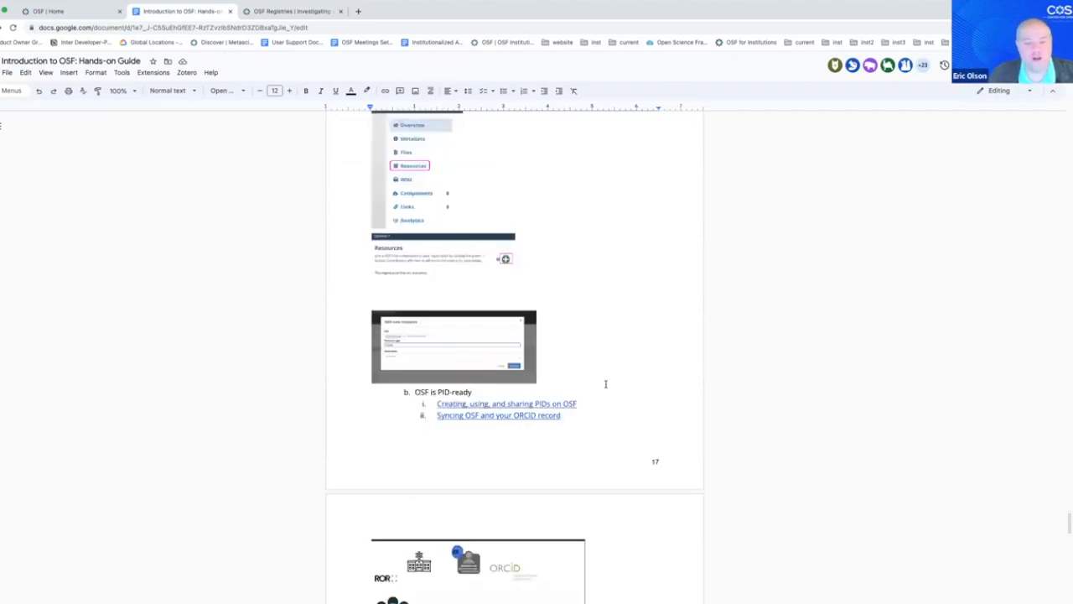
scroll(down, 3)
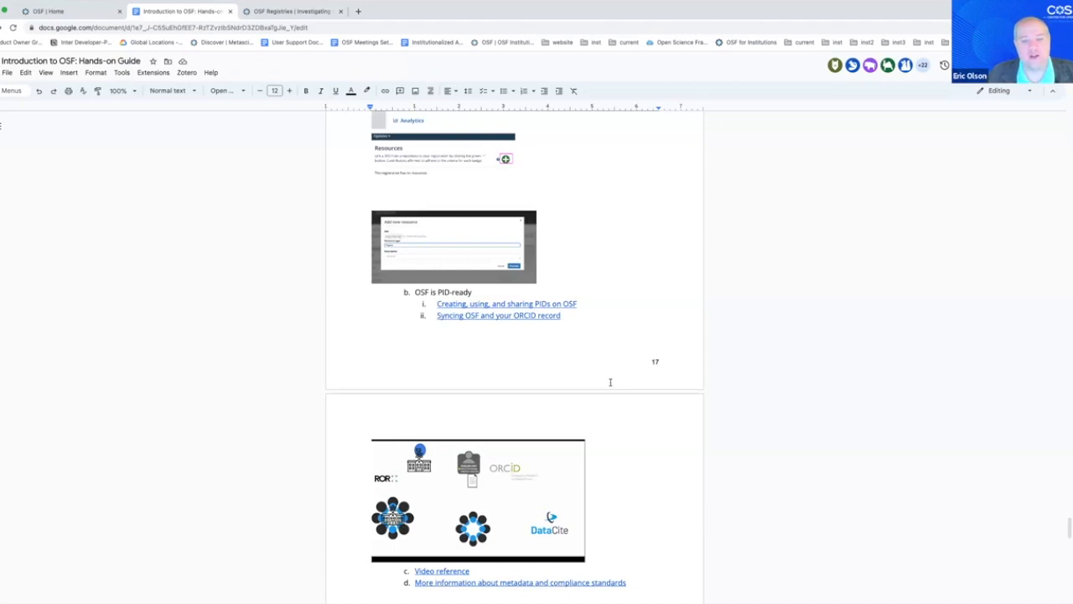
scroll(down, 3)
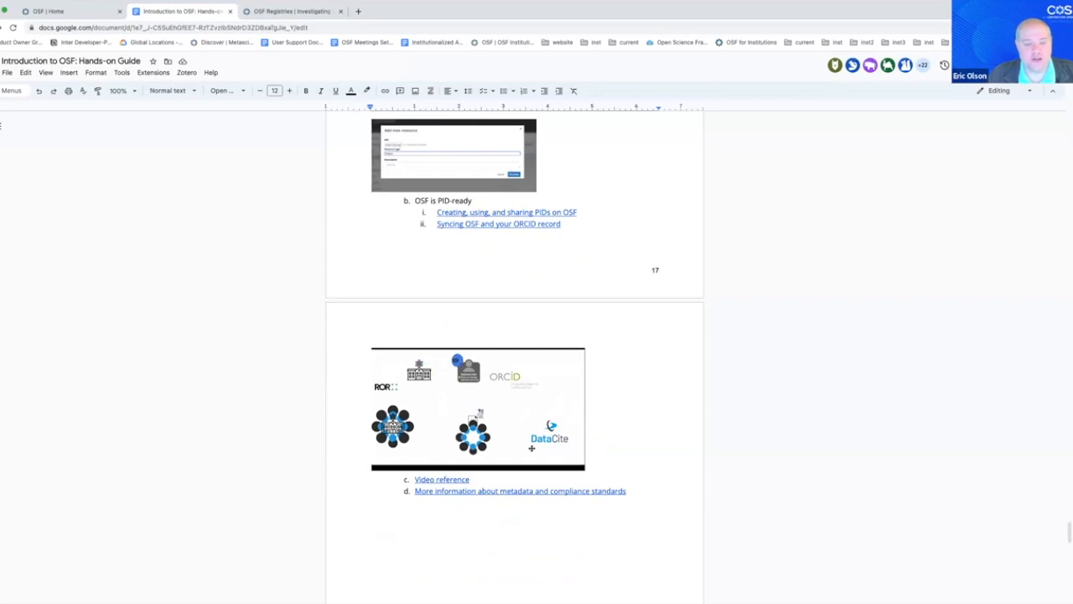
scroll(down, 3)
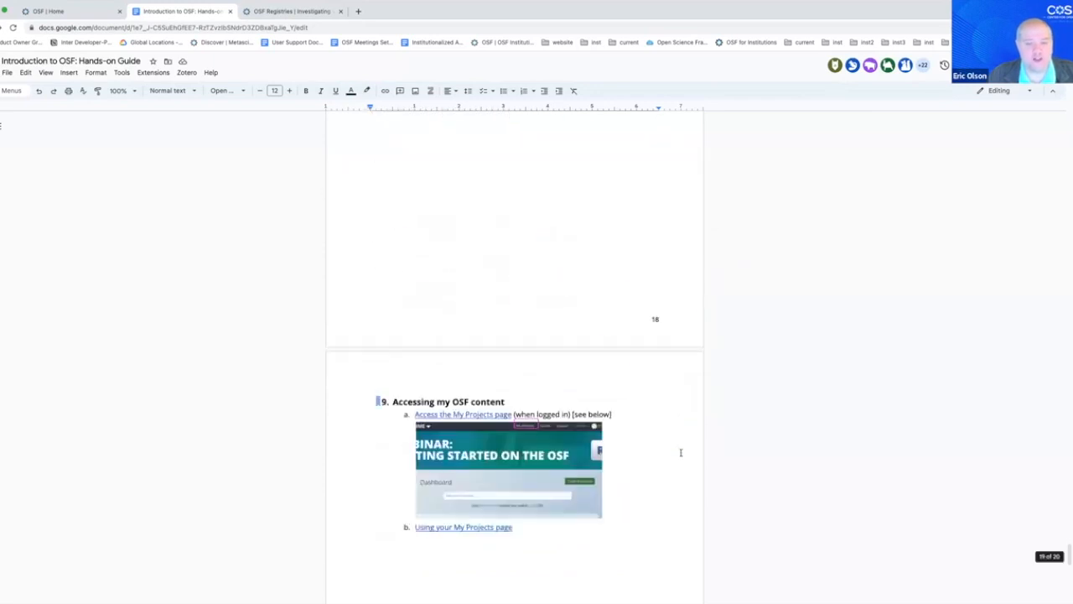